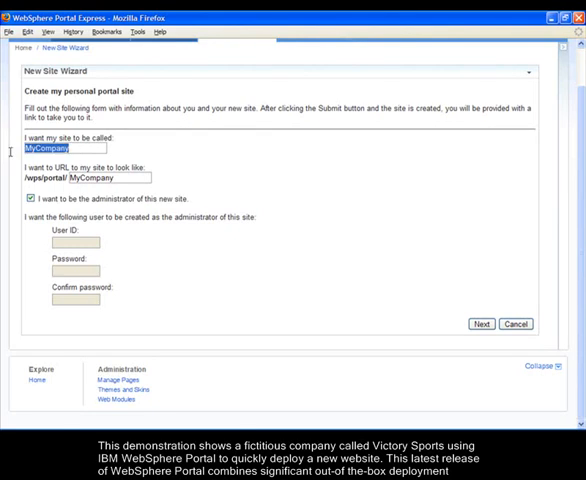
Name the site Victor Sports at URL victory with a separate administrator password, and continue.
type("Victory")
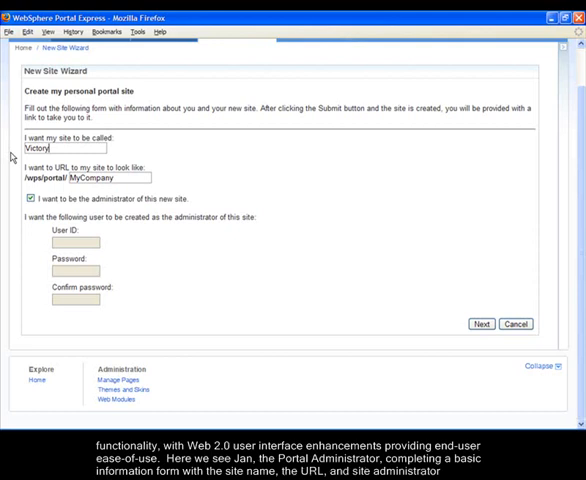
type("Sports")
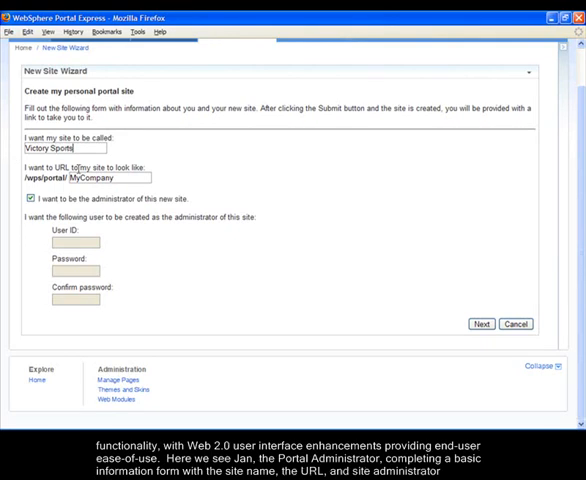
type("victorysports")
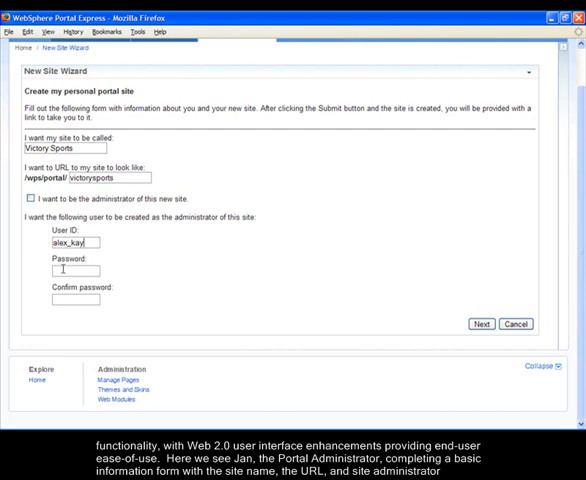
type("password")
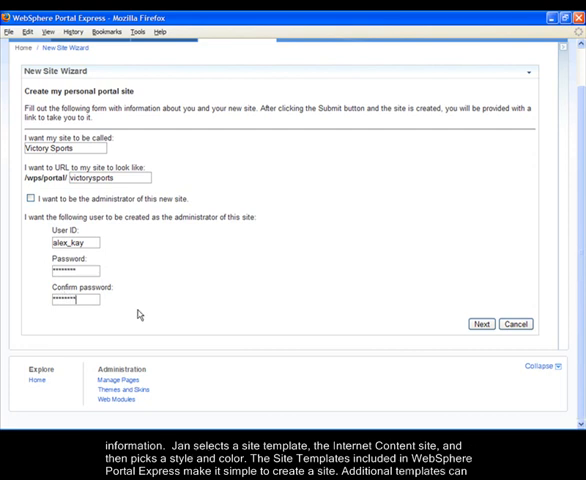
left_click(480, 324)
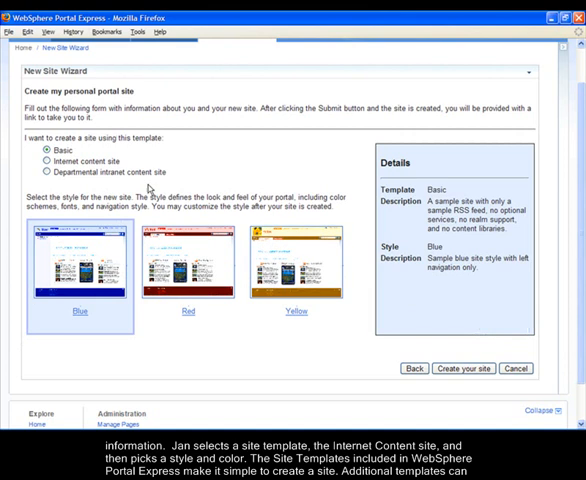
Create the site from the Internet content site template in the Blue style.
left_click(46, 162)
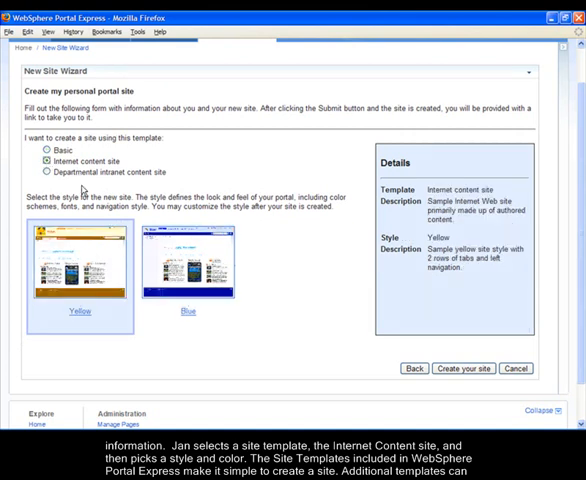
left_click(186, 262)
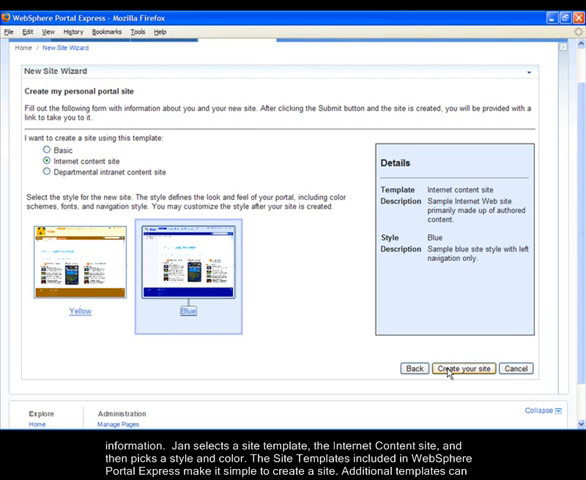
left_click(464, 368)
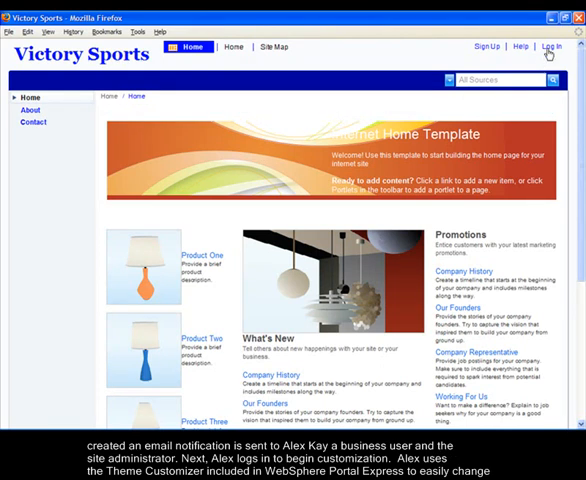
Log in to the Victory Sports site as administrator alex_kay.
left_click(552, 46)
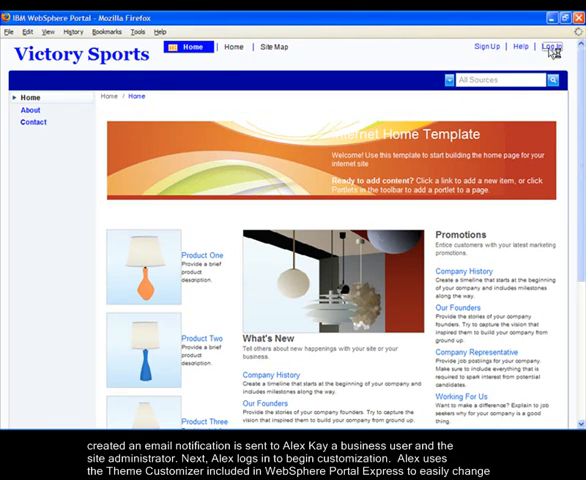
left_click(568, 48)
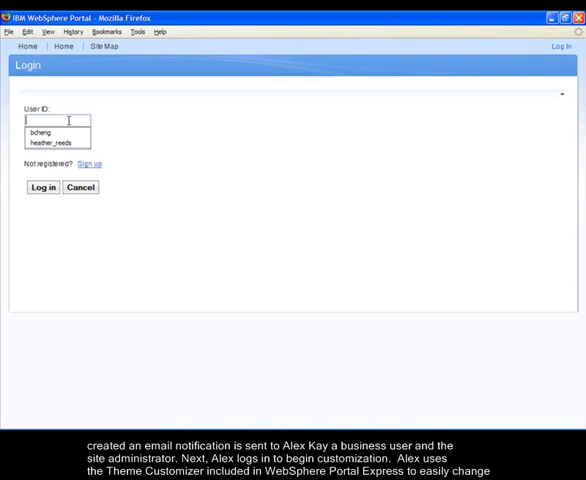
type("alex_kay")
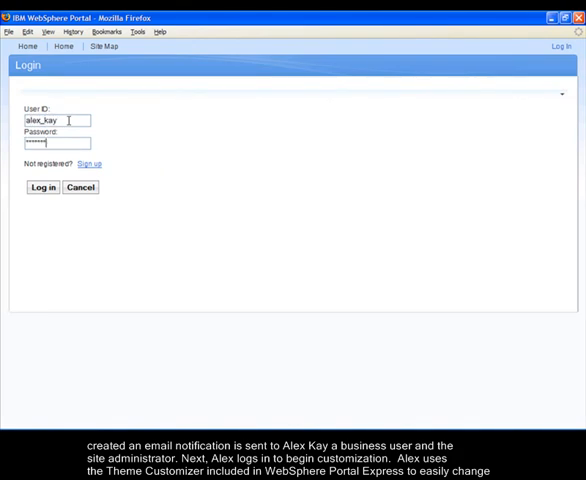
left_click(44, 188)
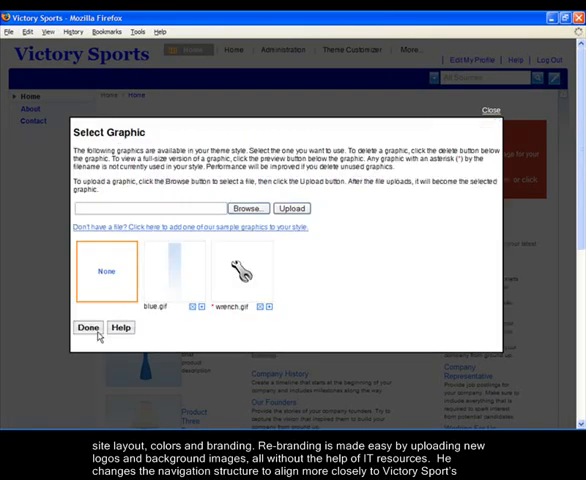
Browse for an image file and upload it as the theme graphic.
left_click(248, 208)
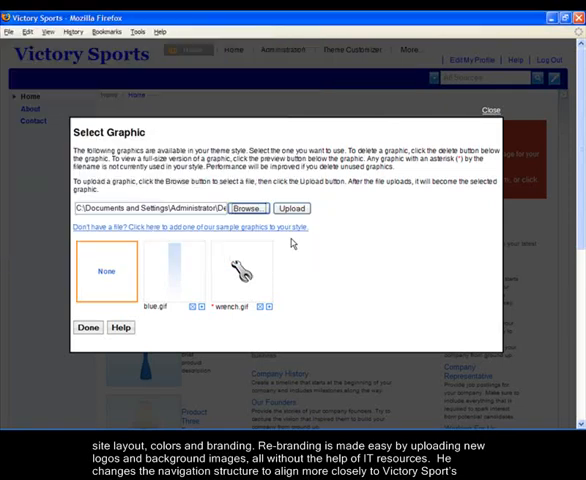
left_click(292, 208)
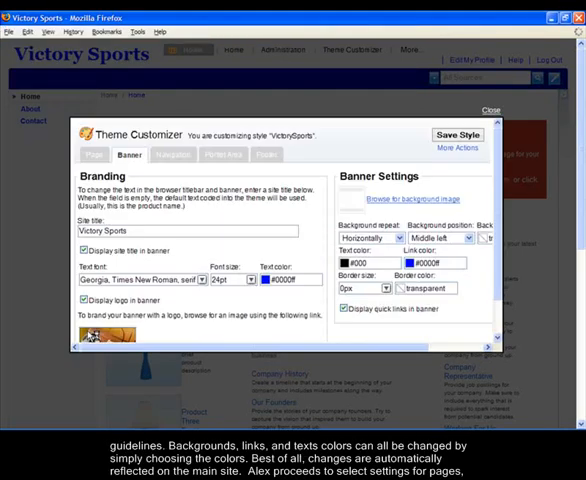
Set navigation to the '3 rows tabs side' style, review the portlet area, and save the theme.
left_click(162, 154)
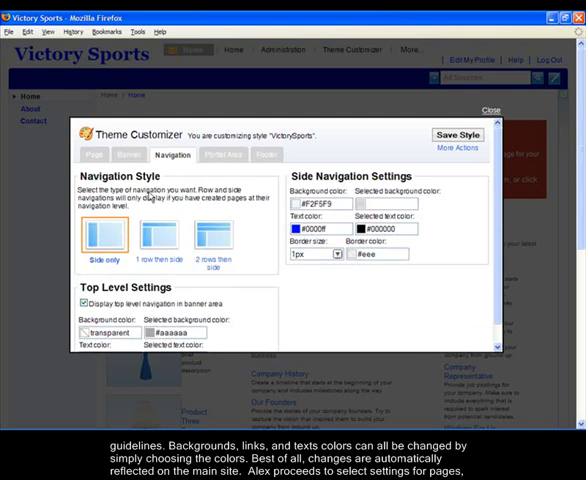
left_click(212, 238)
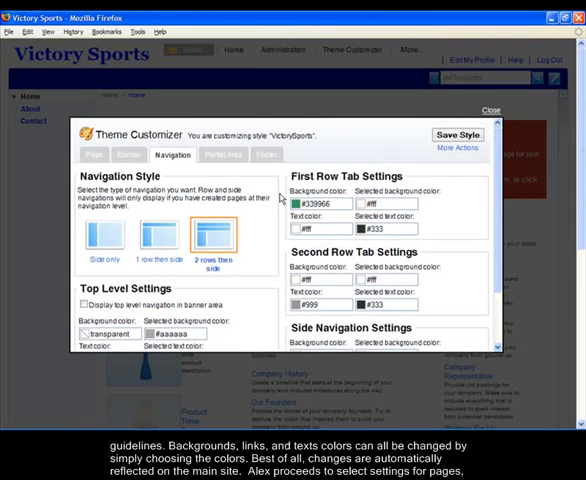
left_click(220, 154)
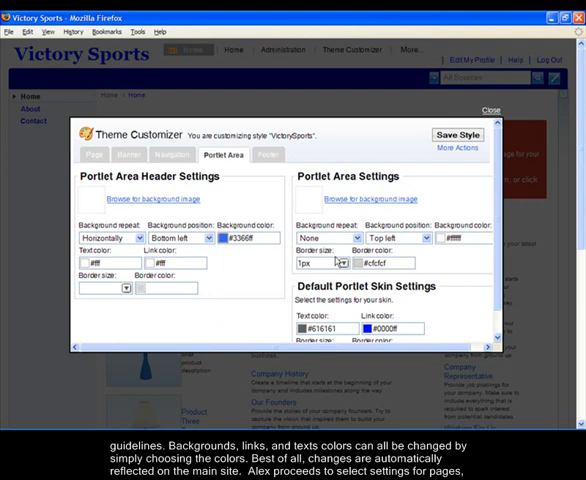
left_click(266, 154)
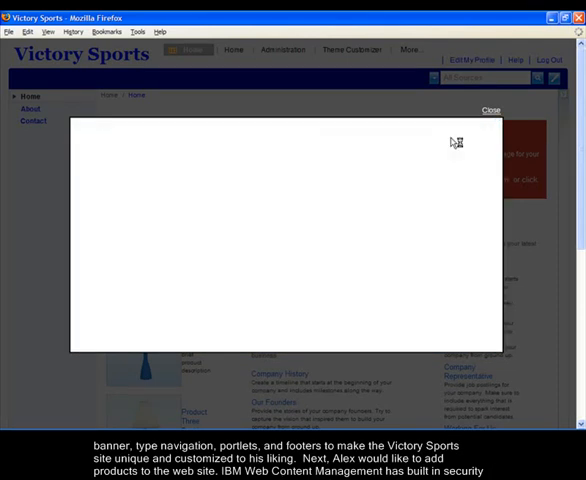
Start a new product item titled Volleyball and attach the volleyball.jpg image.
left_click(490, 108)
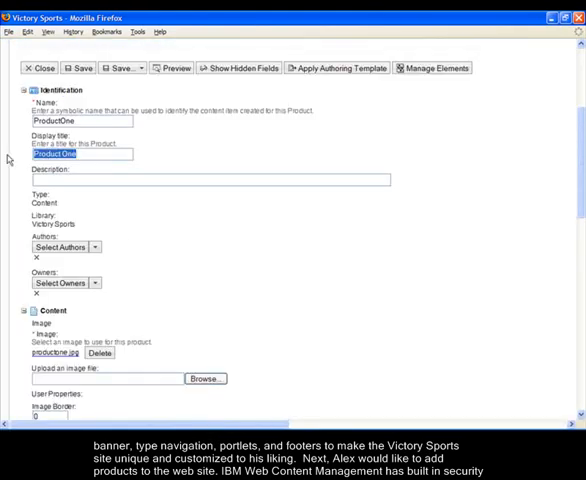
type("Volleyball")
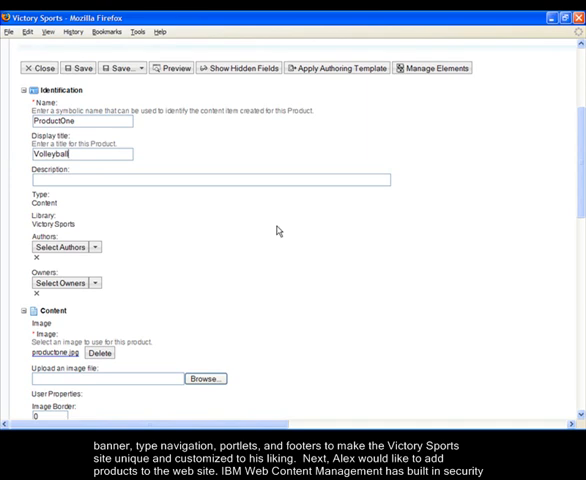
scroll("down", 3)
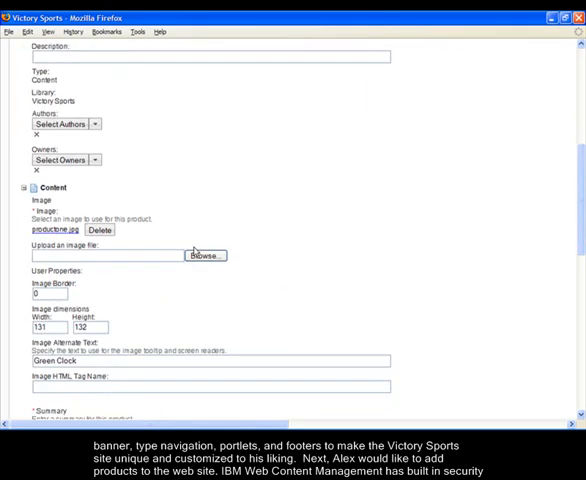
left_click(204, 256)
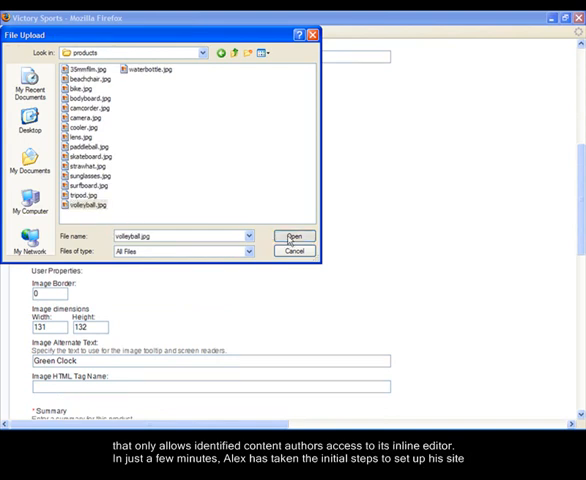
left_click(294, 236)
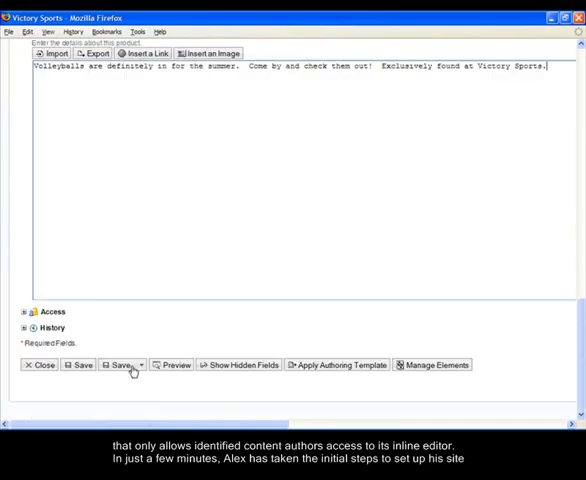